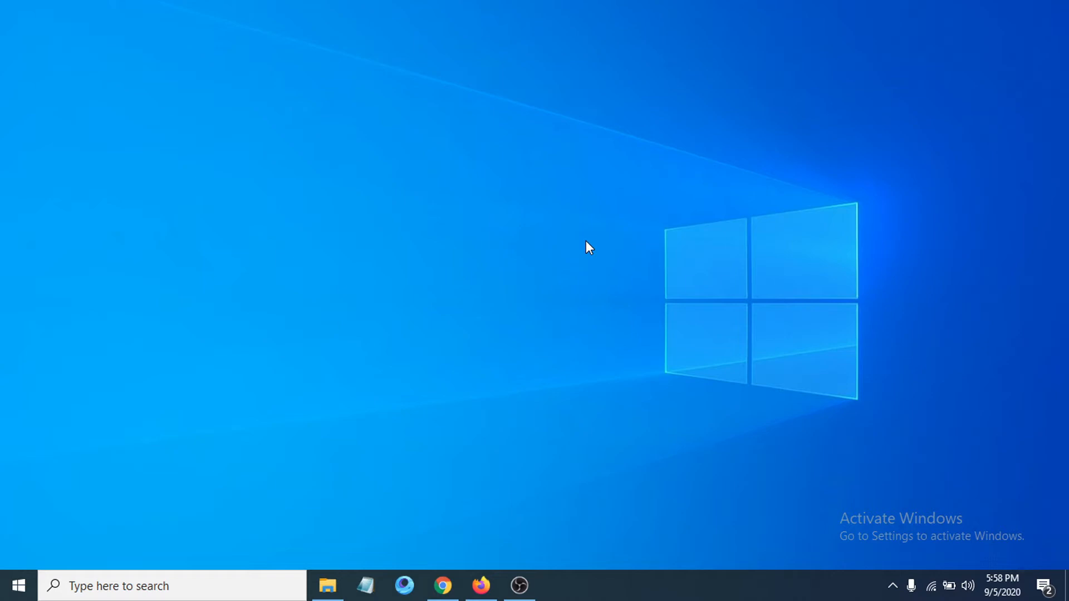
{"action": "mouse_move", "coordinate": [551, 248]}
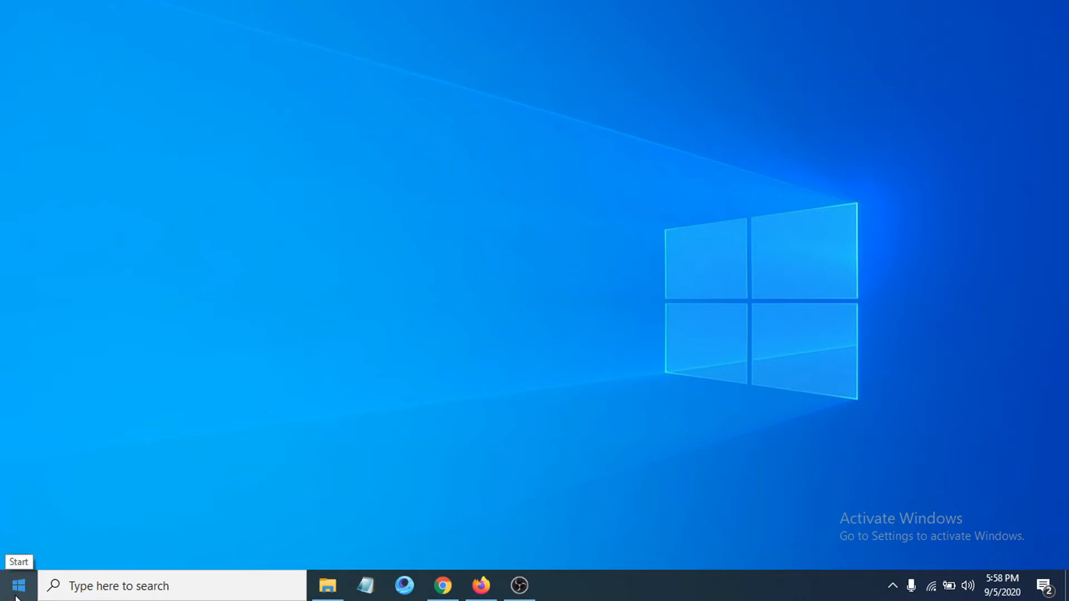
Launch the Windows Security app from Settings' Update & Security > Windows Security page
{"action": "left_click", "coordinate": [18, 585]}
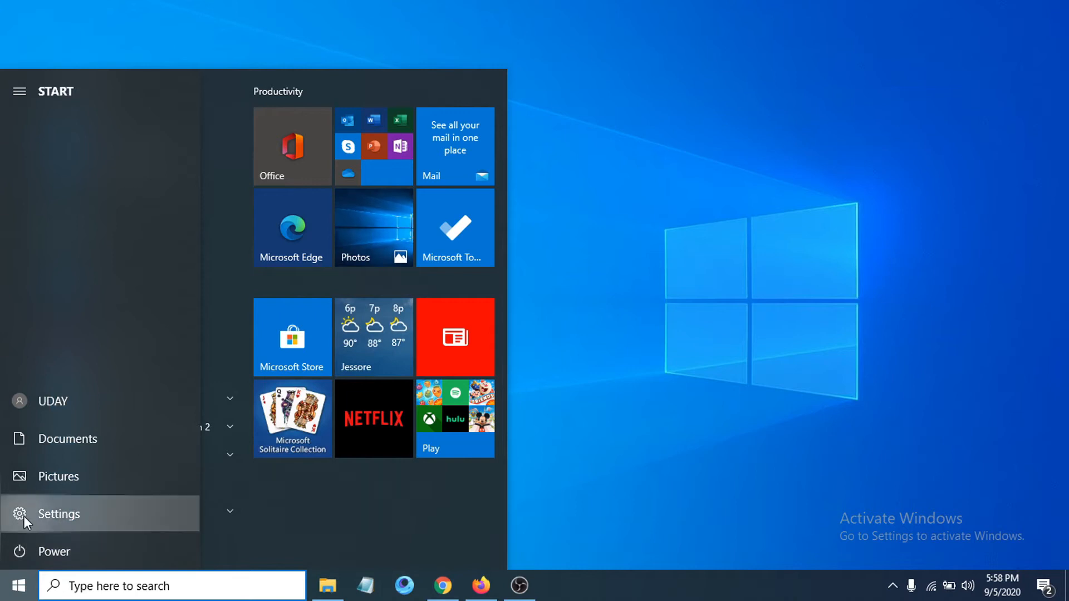
{"action": "left_click", "coordinate": [58, 514]}
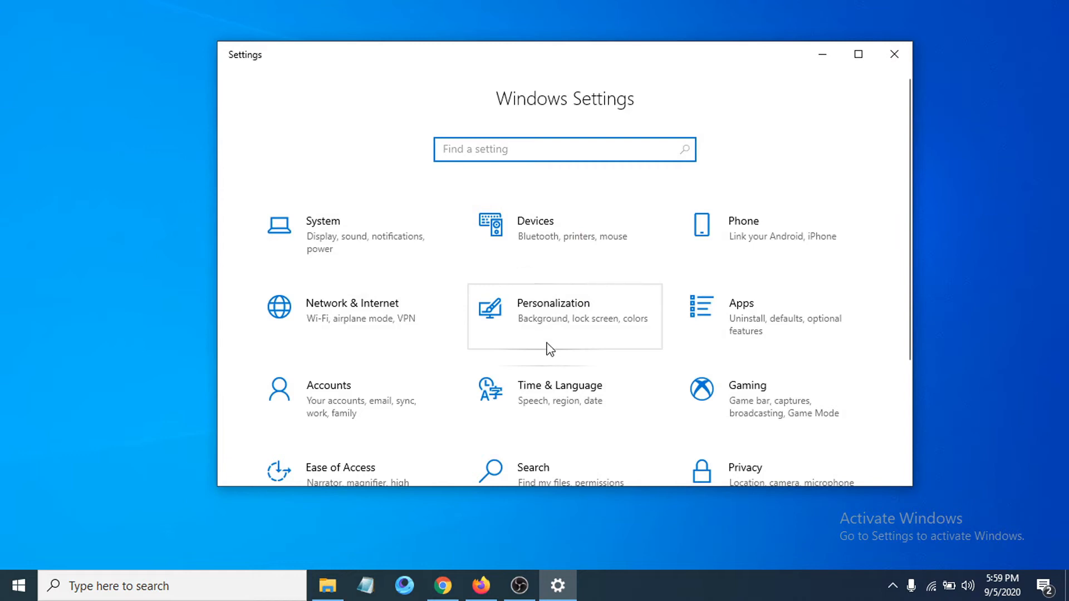
{"action": "scroll", "scroll_direction": "down", "scroll_amount": 3}
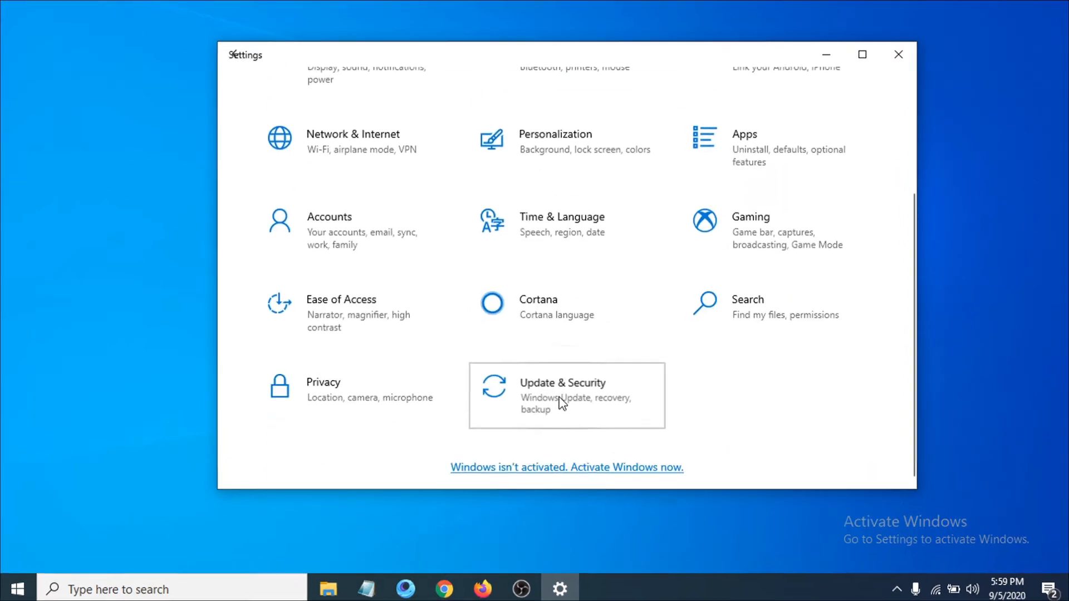
{"action": "left_click", "coordinate": [562, 395]}
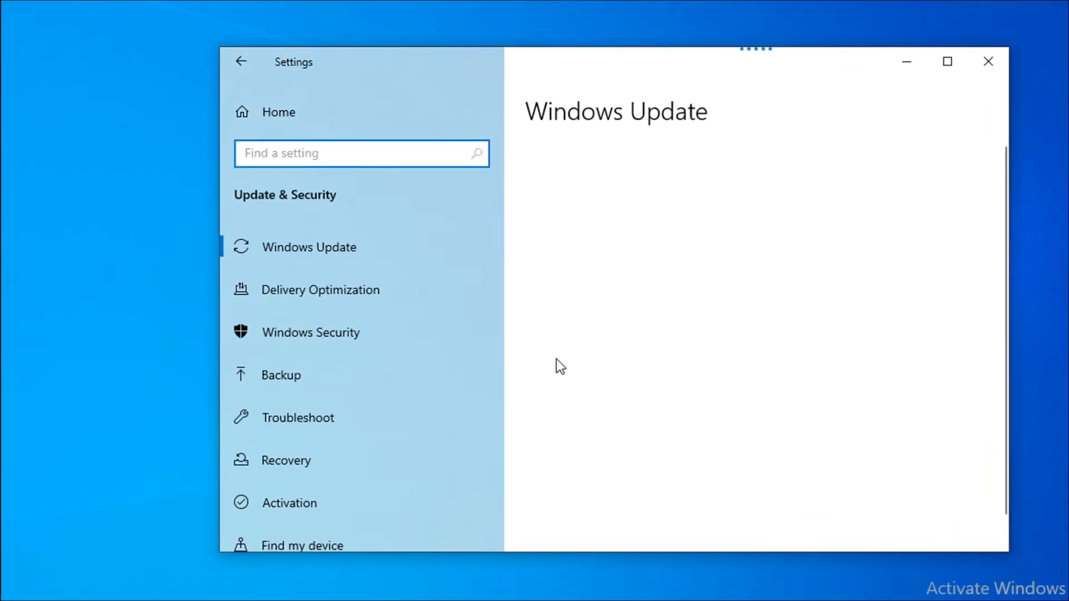
{"action": "mouse_move", "coordinate": [358, 313]}
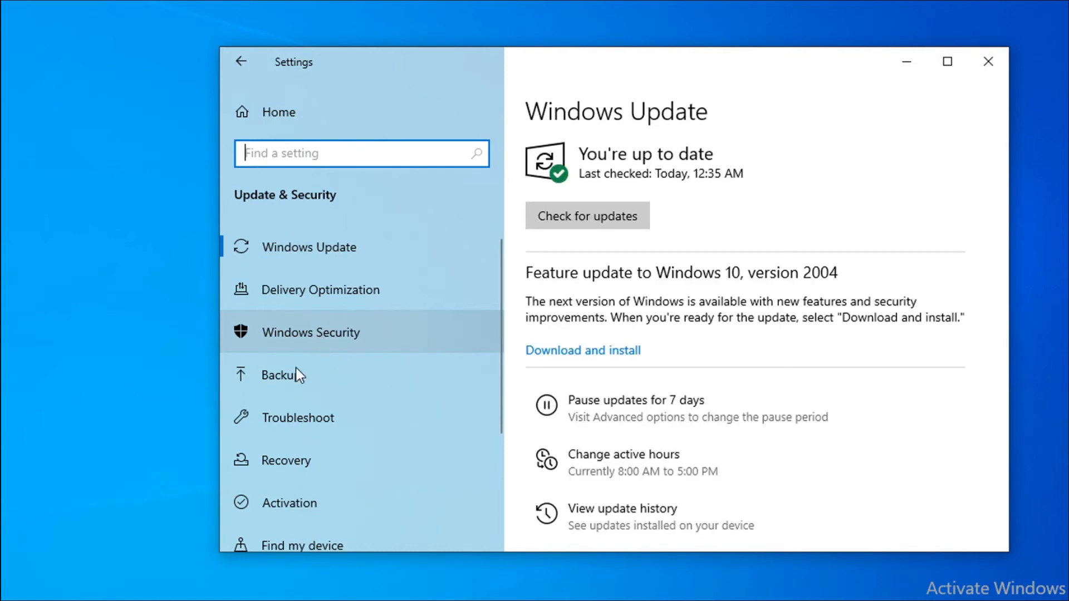
{"action": "mouse_move", "coordinate": [334, 340]}
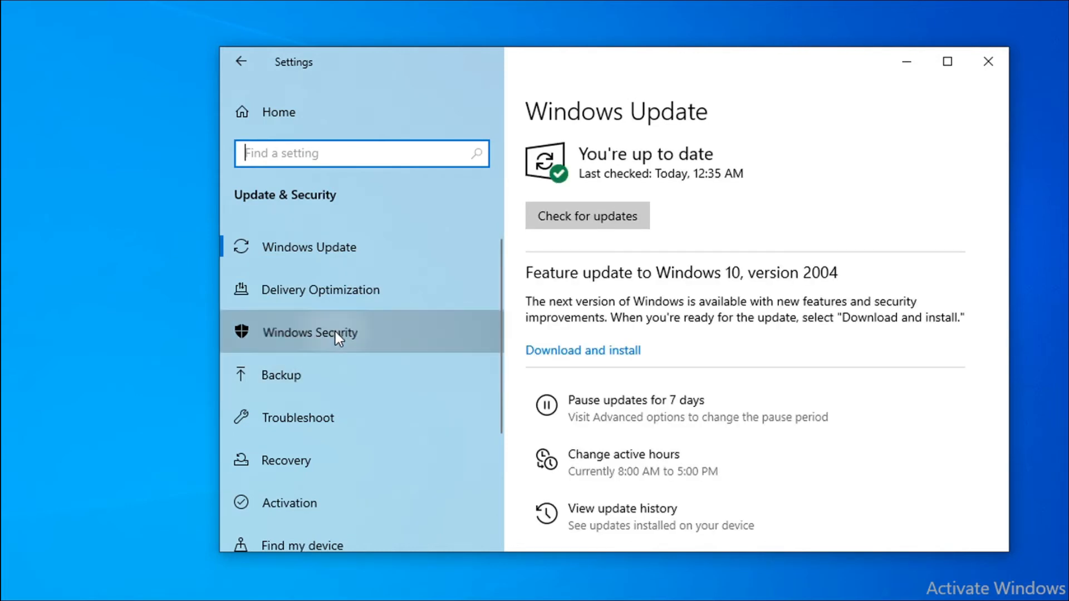
{"action": "left_click", "coordinate": [310, 333]}
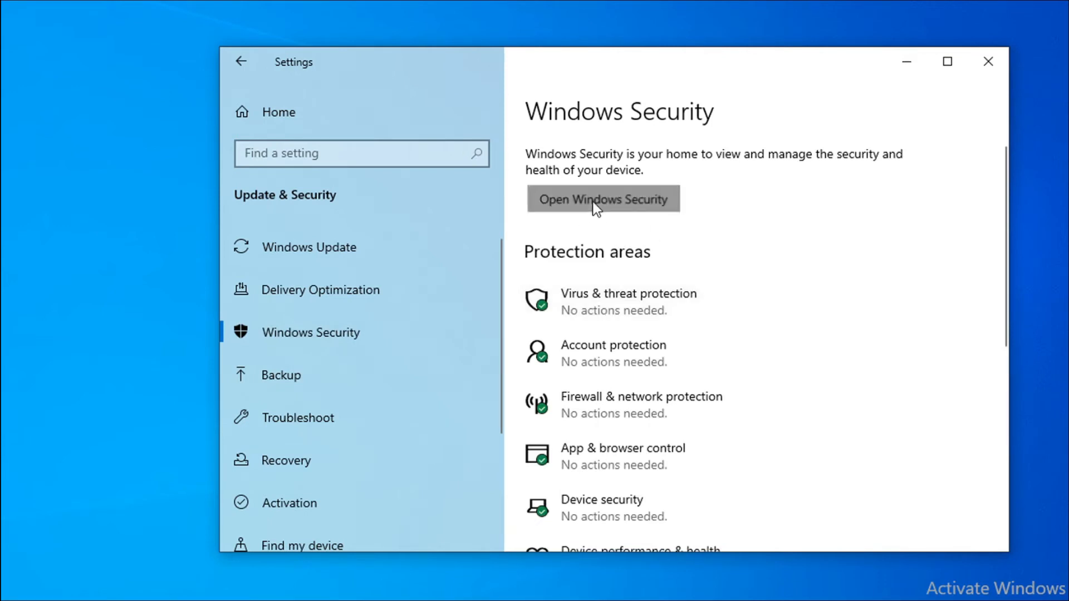
{"action": "left_click", "coordinate": [602, 199]}
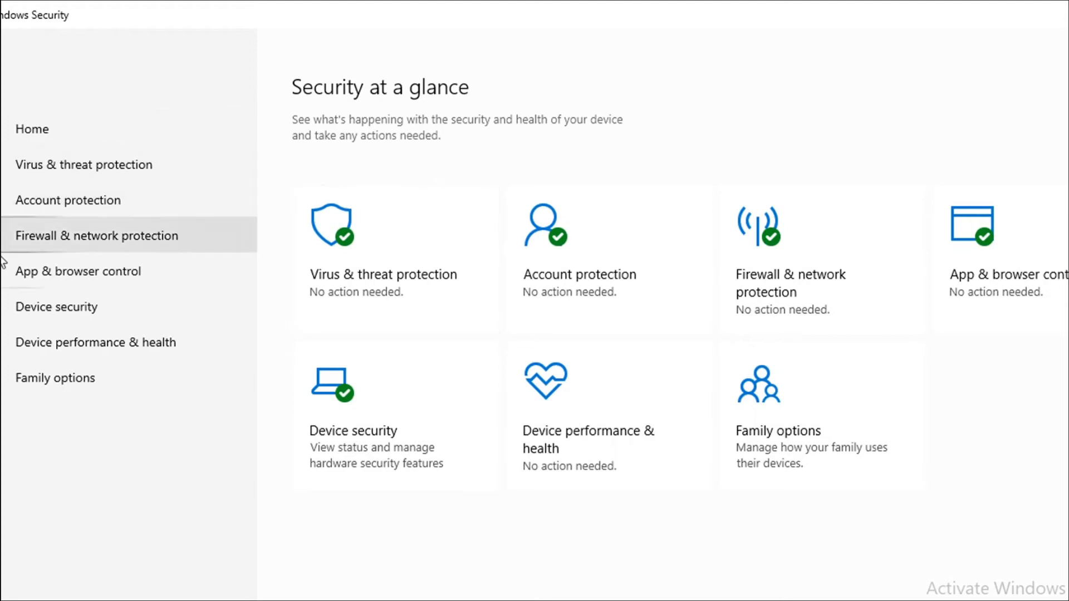
{"action": "mouse_move", "coordinate": [58, 307]}
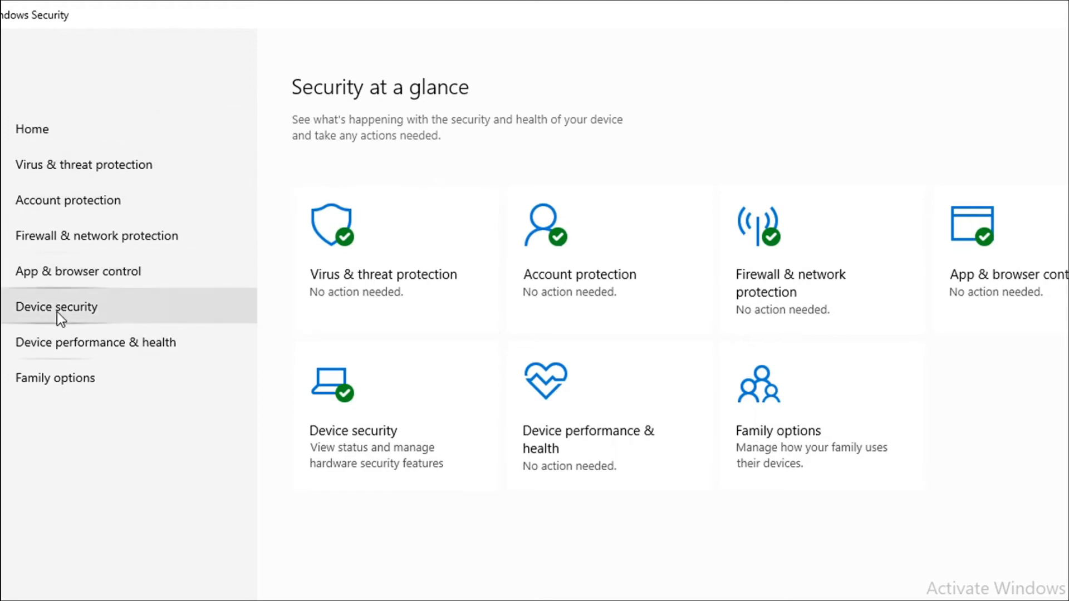
Switch to the Device security page in the Windows Security sidebar
{"action": "left_click", "coordinate": [56, 307]}
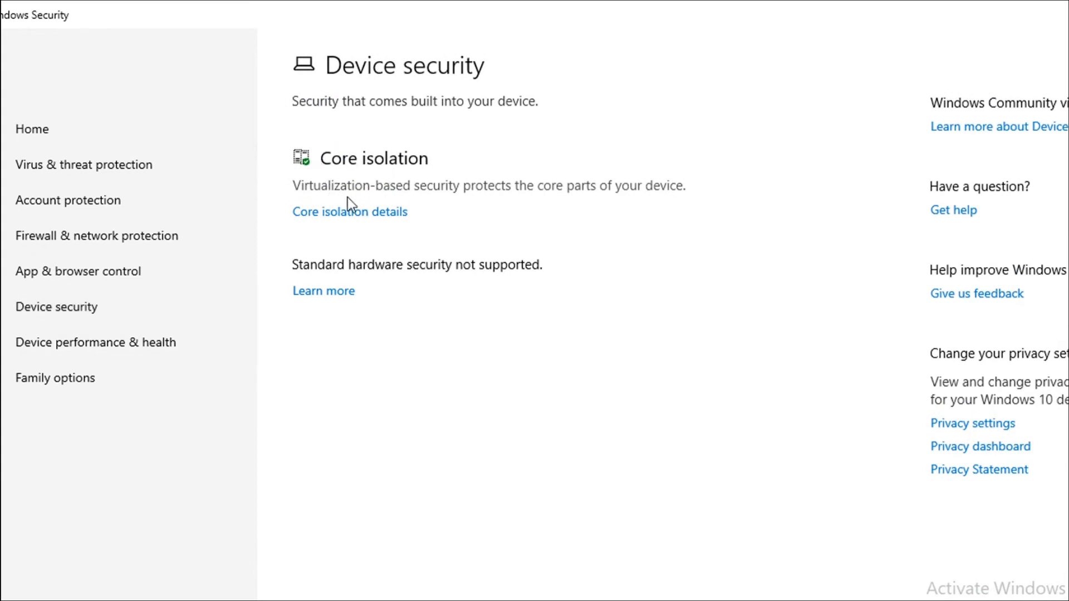
{"action": "mouse_move", "coordinate": [513, 200]}
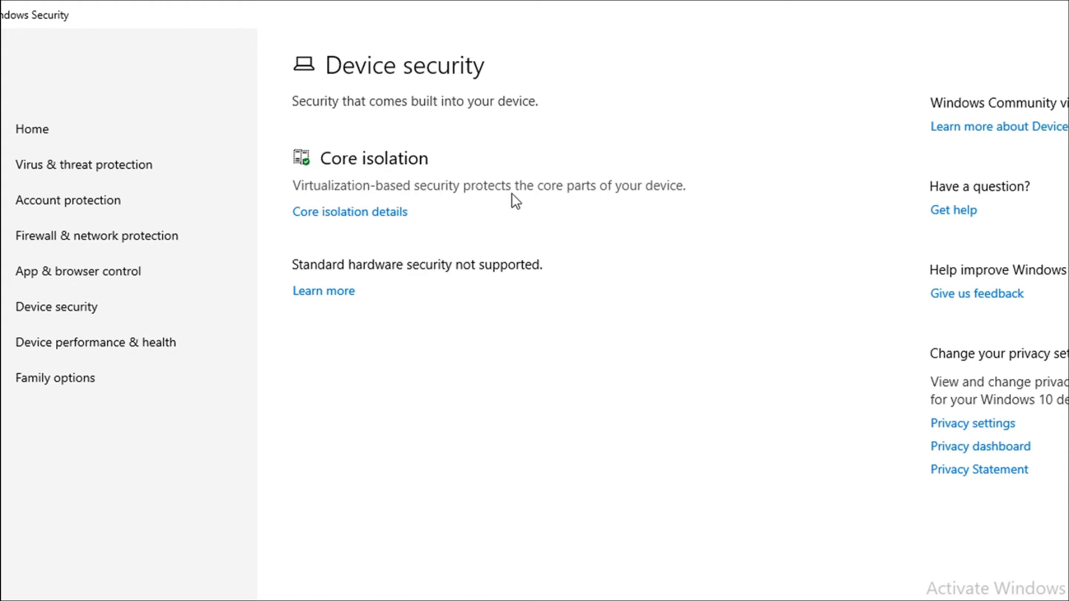
{"action": "mouse_move", "coordinate": [366, 213]}
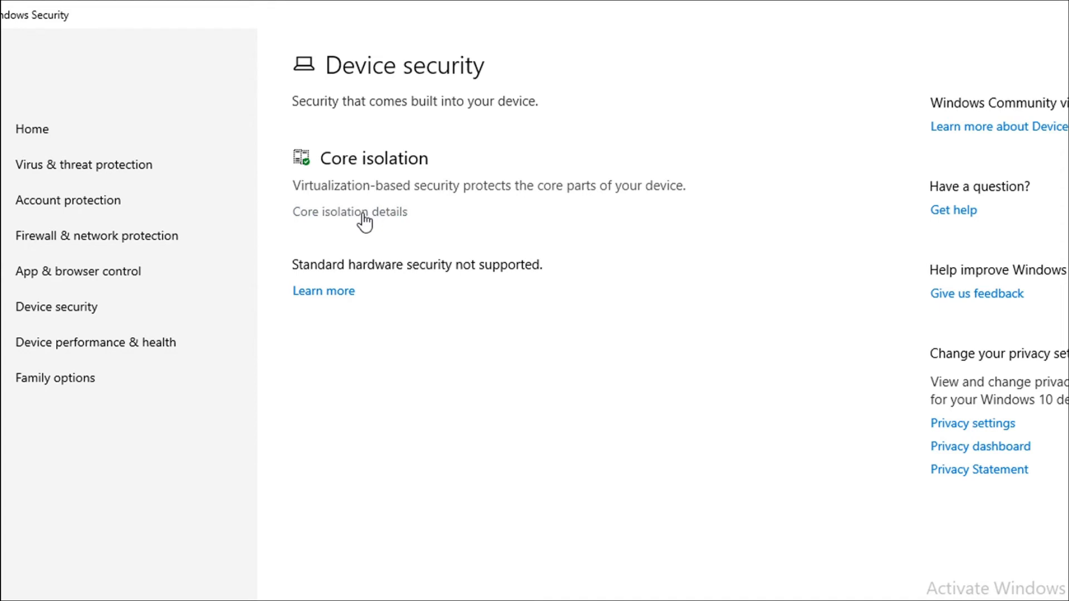
Open the Core isolation details page showing Memory integrity set to Off
{"action": "left_click", "coordinate": [350, 211]}
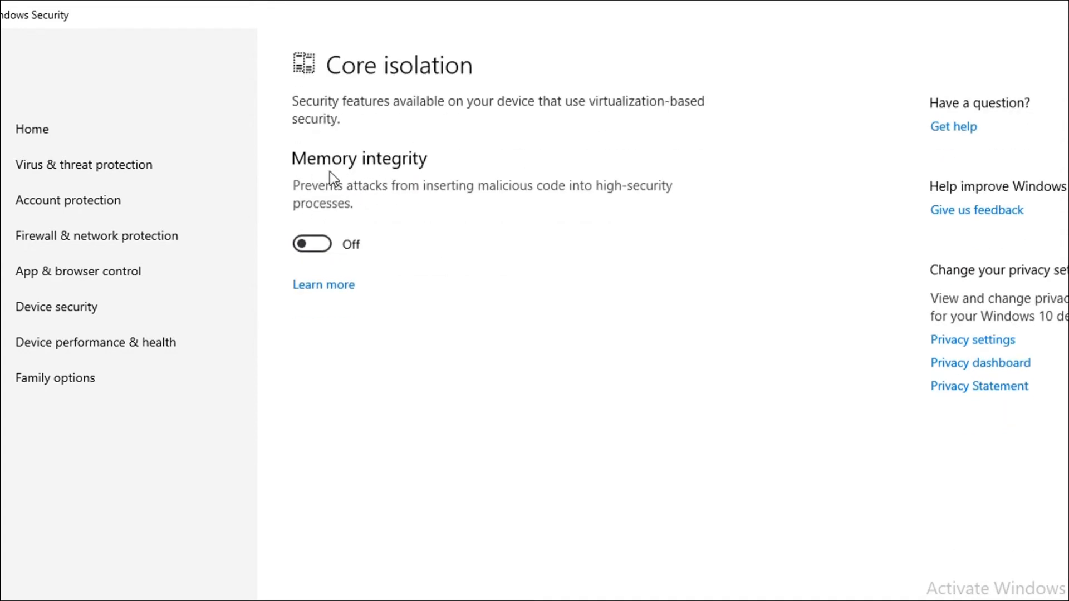
{"action": "mouse_move", "coordinate": [441, 164]}
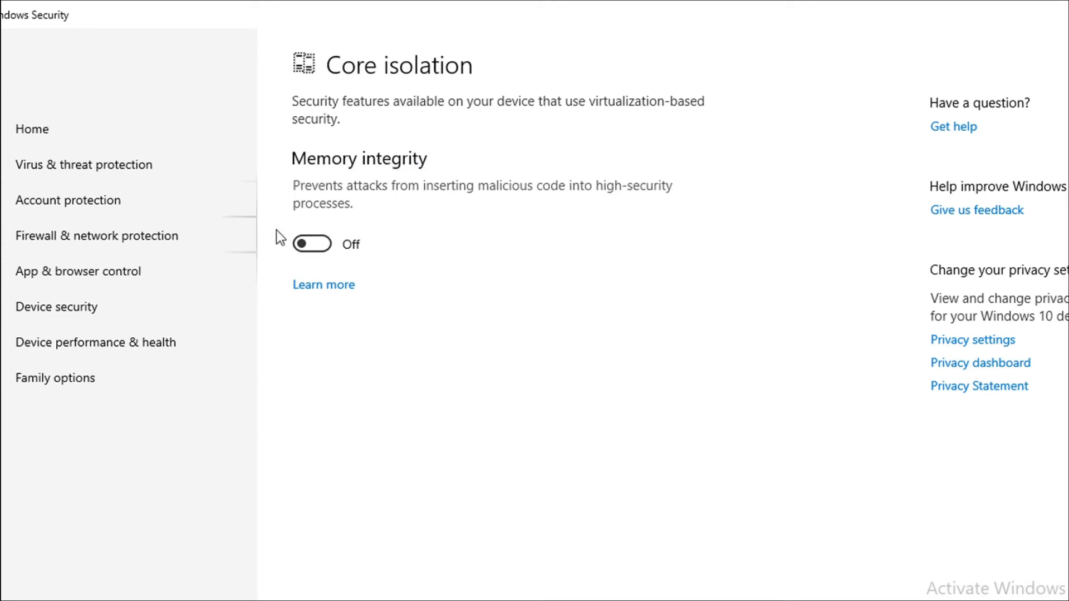
{"action": "mouse_move", "coordinate": [357, 254]}
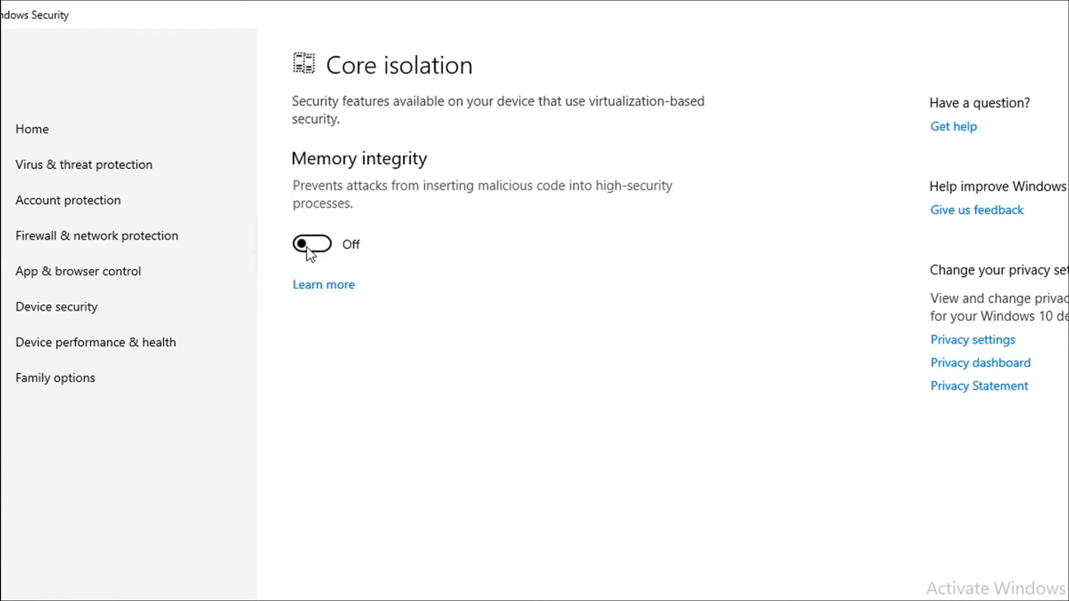
{"action": "mouse_move", "coordinate": [433, 325]}
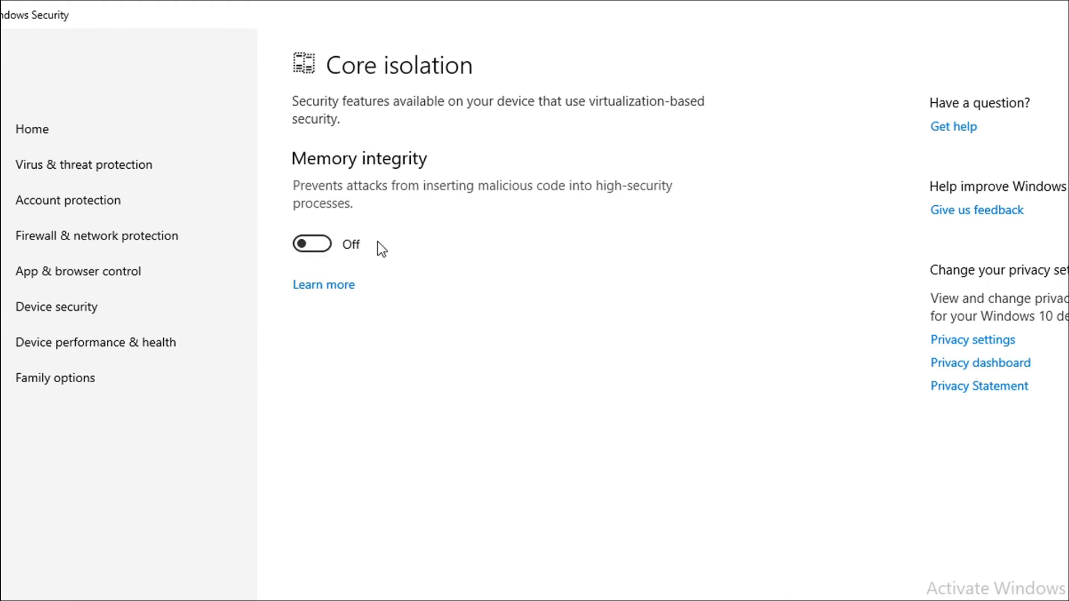
{"action": "mouse_move", "coordinate": [419, 202]}
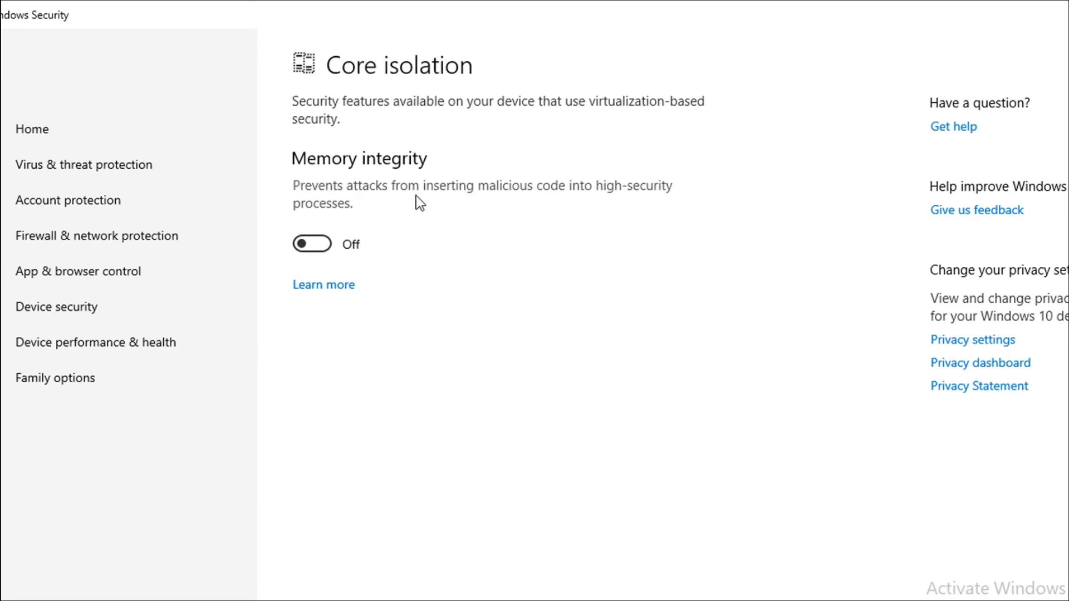
{"action": "mouse_move", "coordinate": [496, 243]}
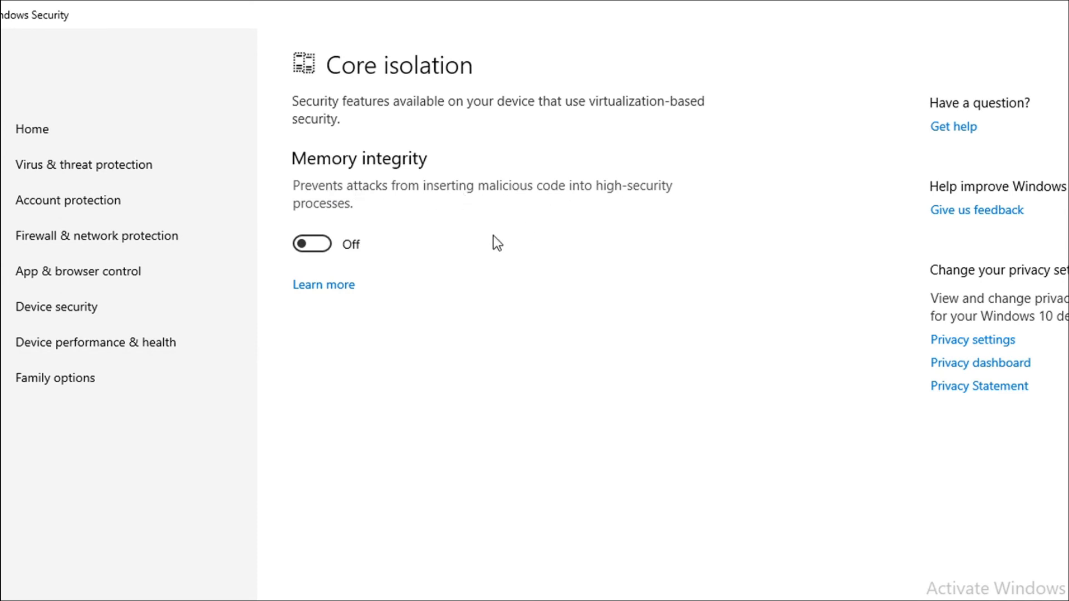
{"action": "mouse_move", "coordinate": [451, 370]}
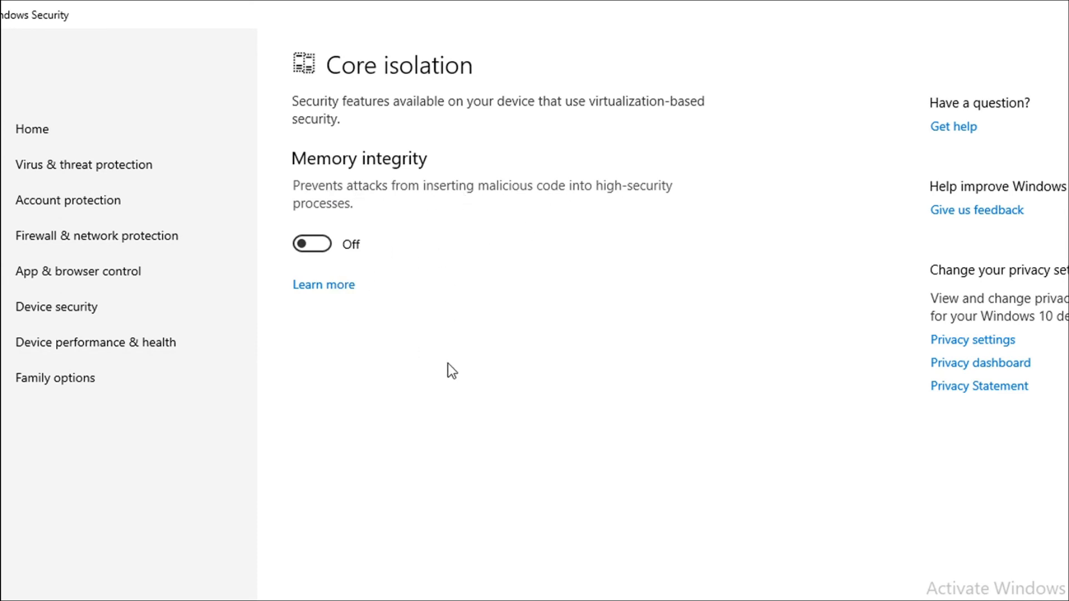
{"action": "mouse_move", "coordinate": [382, 240]}
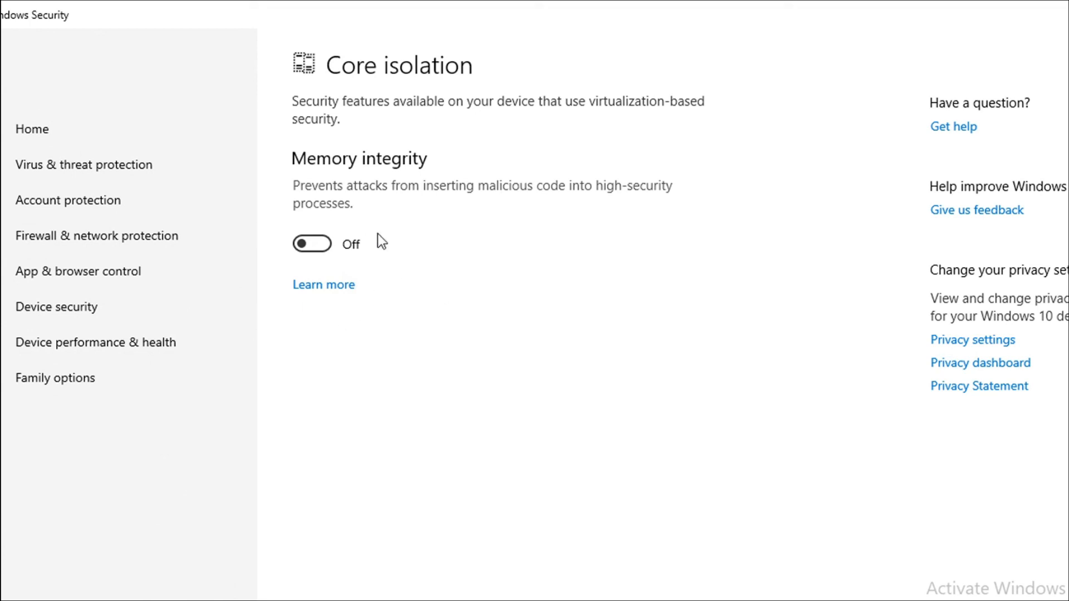
{"action": "mouse_move", "coordinate": [372, 87]}
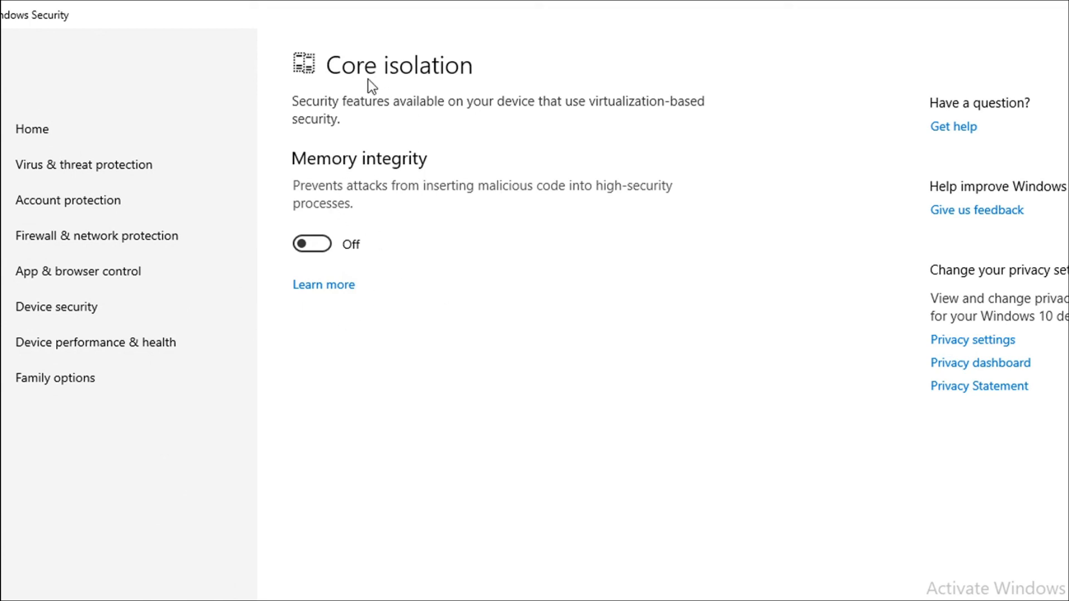
{"action": "mouse_move", "coordinate": [394, 349]}
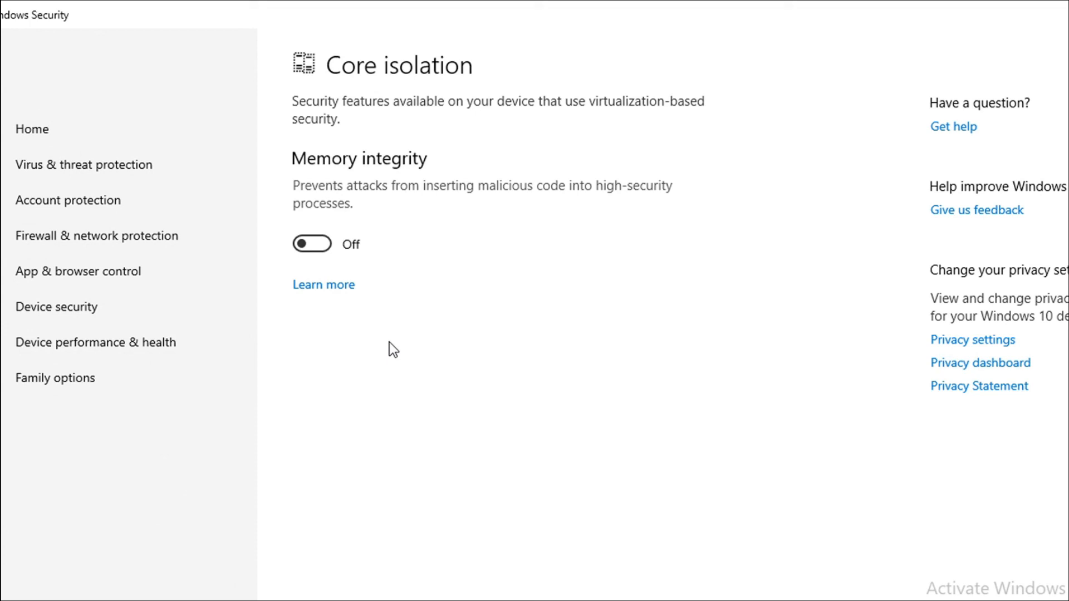